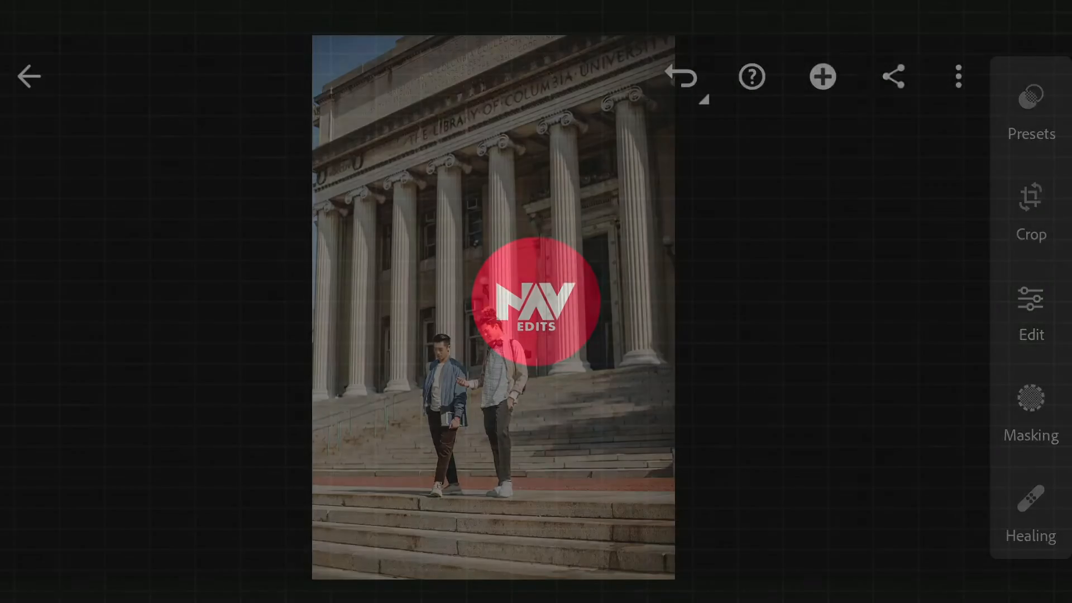
Switch Healing to Clone mode and brush column texture over the right man's head.
click(1031, 499)
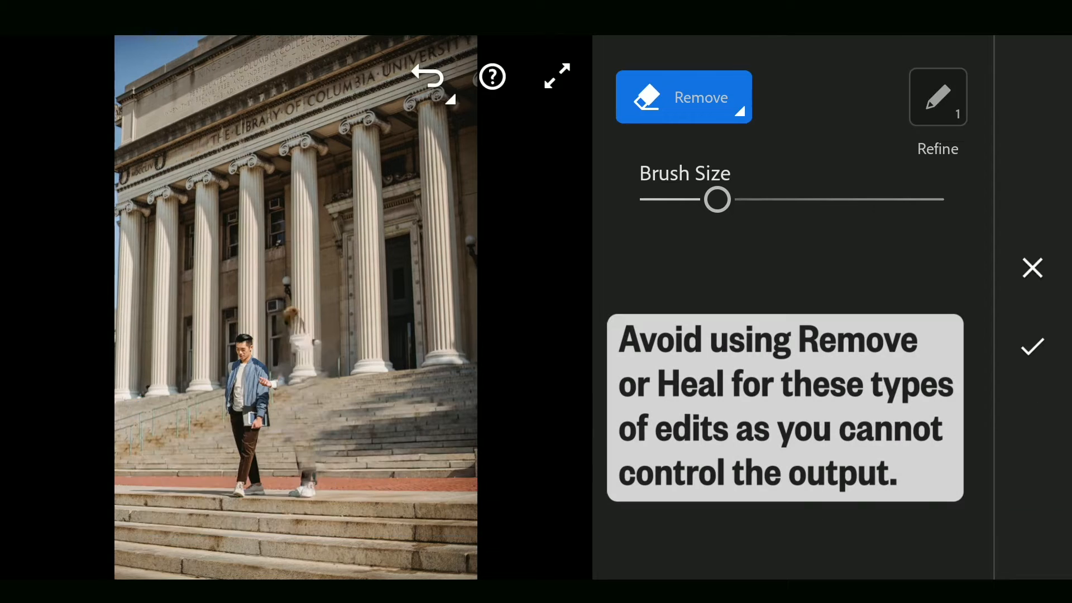
click(683, 98)
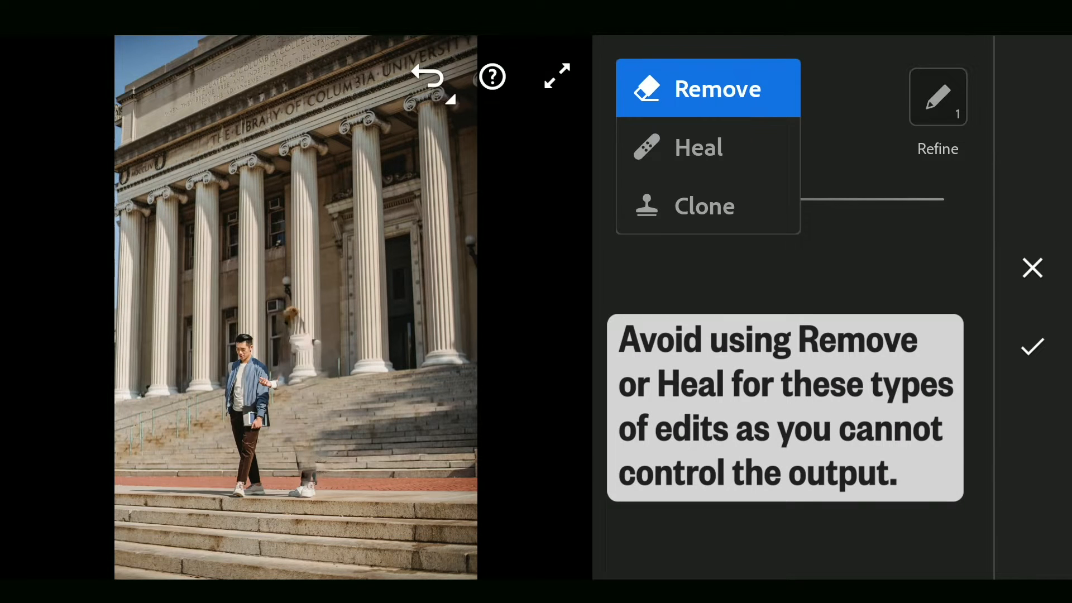
click(698, 147)
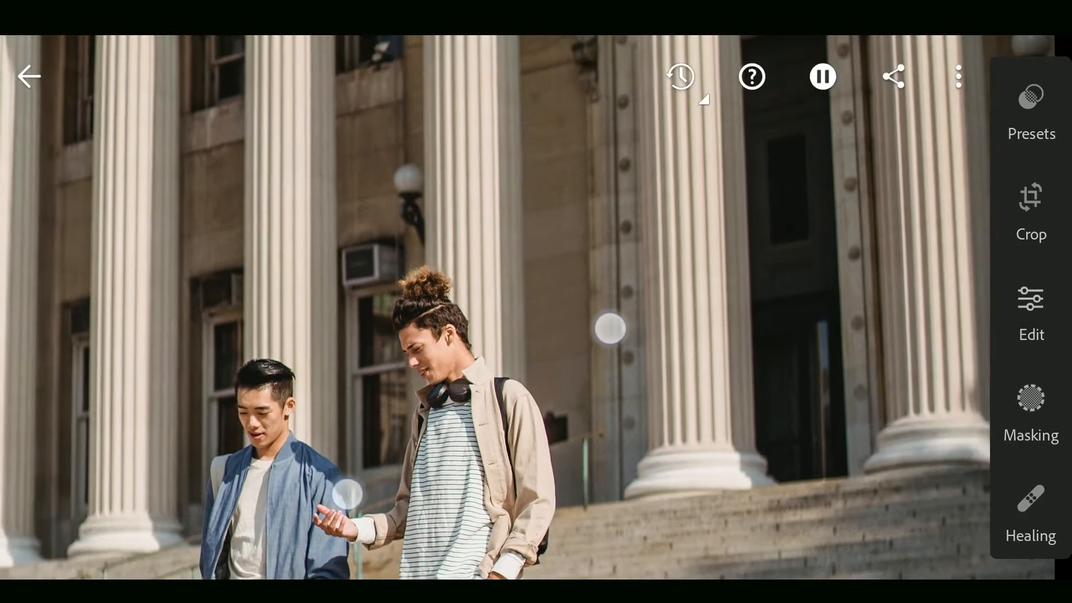
click(1031, 497)
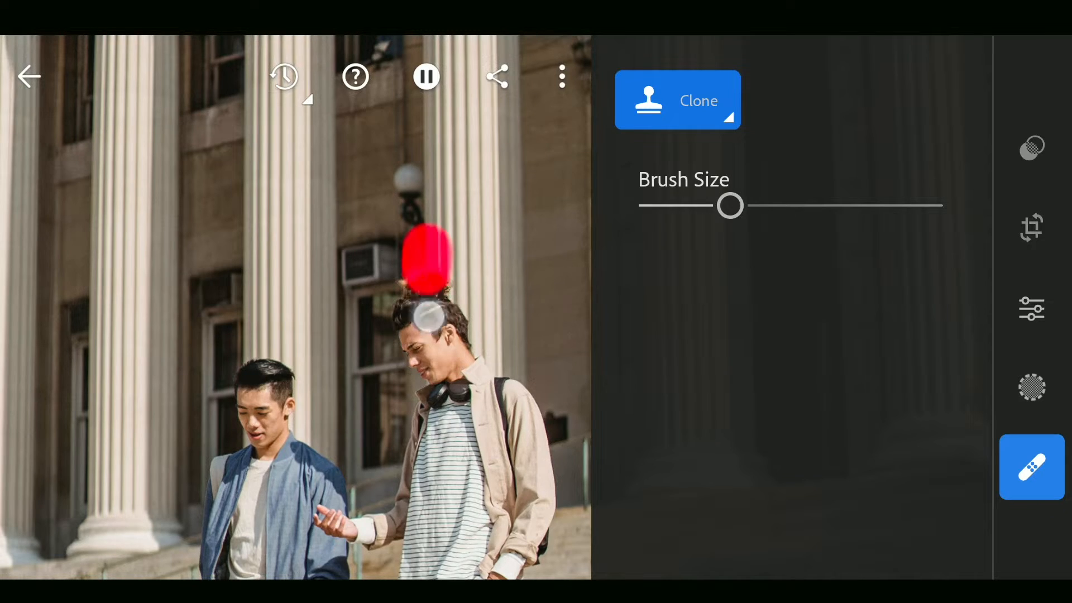
drag(427, 315, 444, 383)
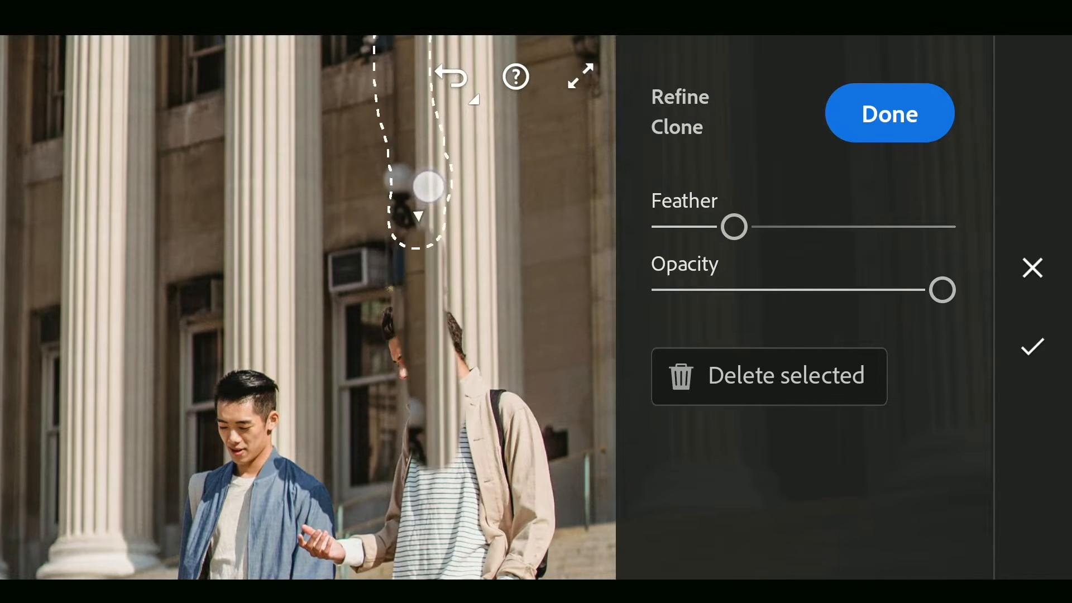
Move the head patch's source higher up the column, then clone over the right man's neck and shoulders.
drag(427, 187, 462, 162)
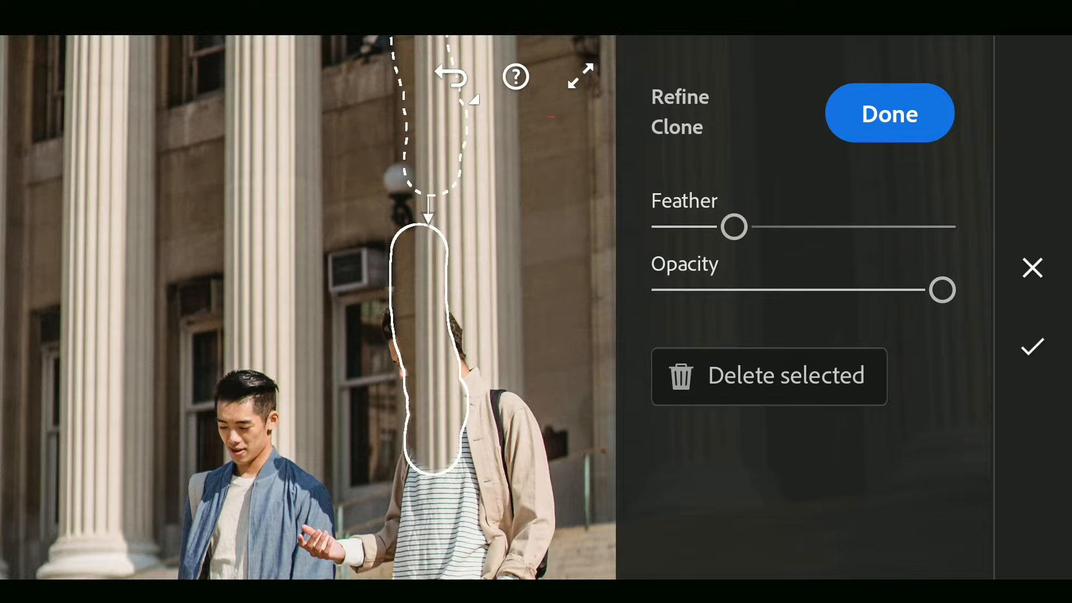
click(889, 113)
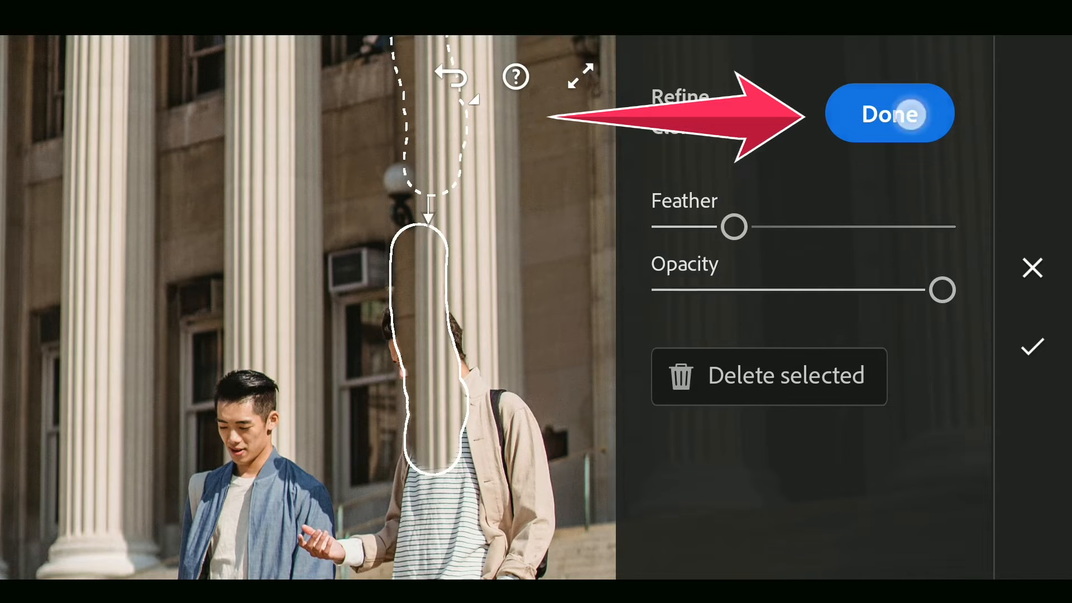
click(889, 114)
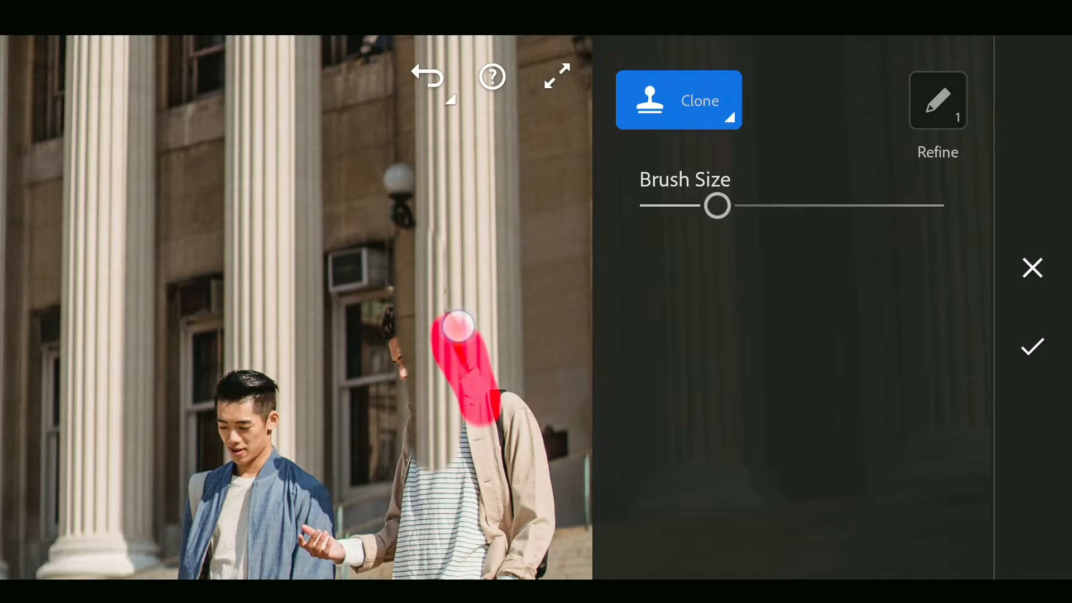
click(937, 100)
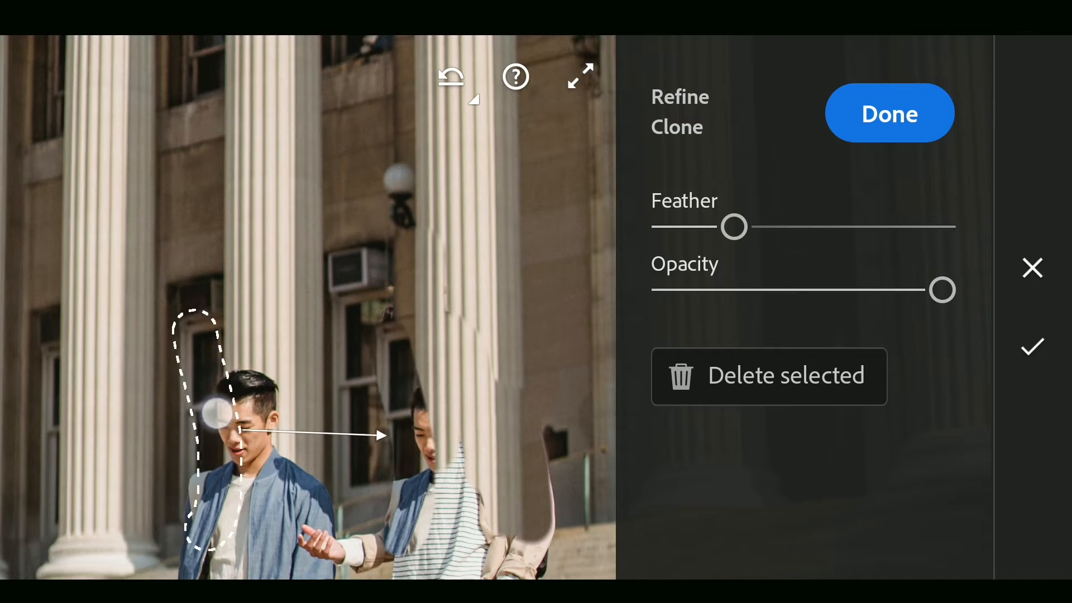
Clone over the left man's head, then cover the right man's remaining body with step texture.
drag(241, 429, 253, 451)
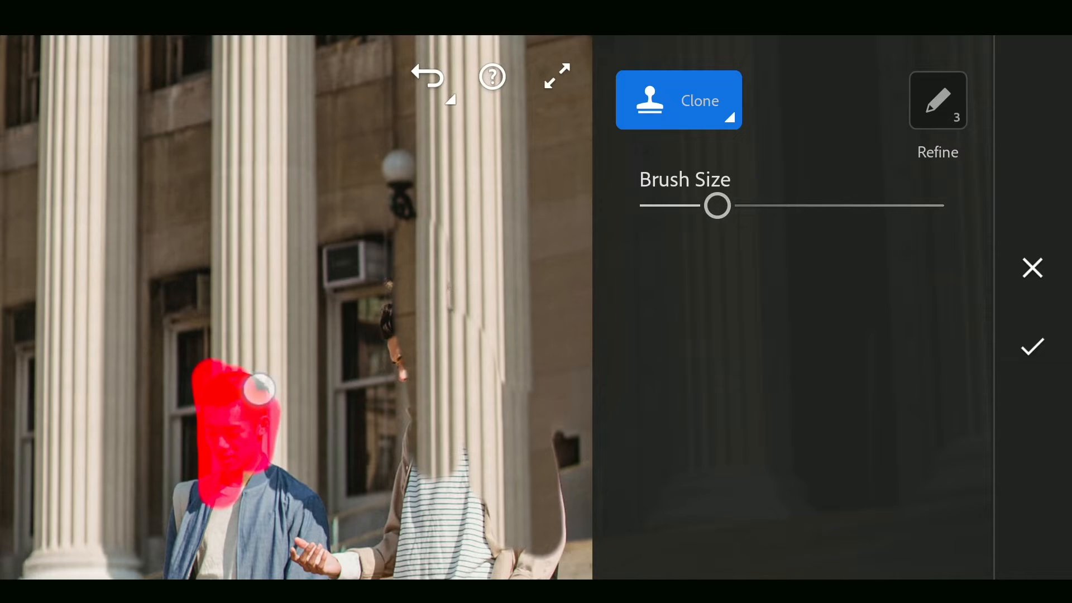
click(938, 100)
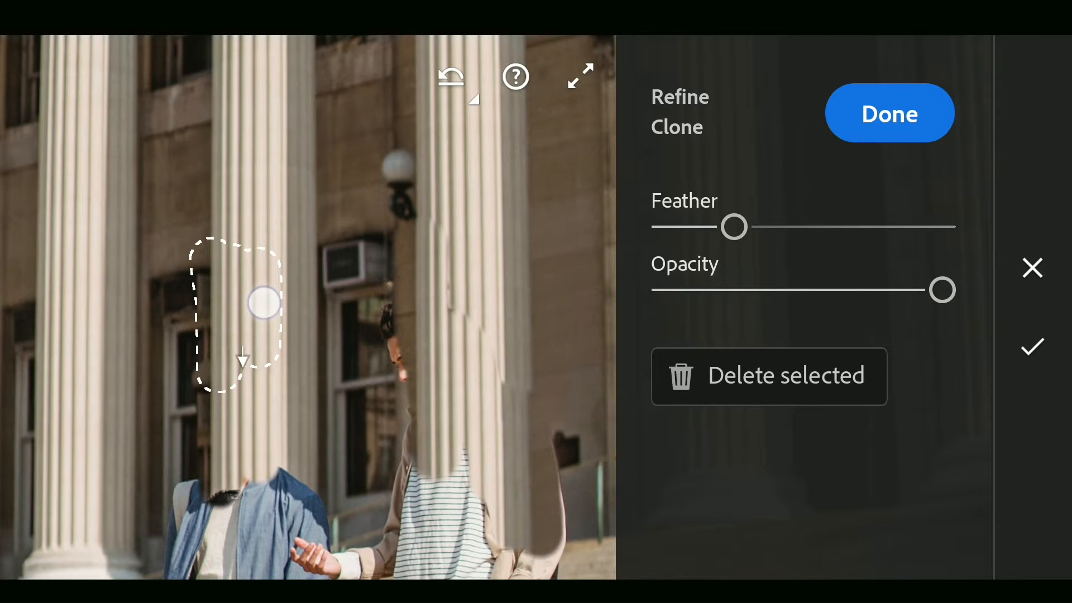
click(888, 113)
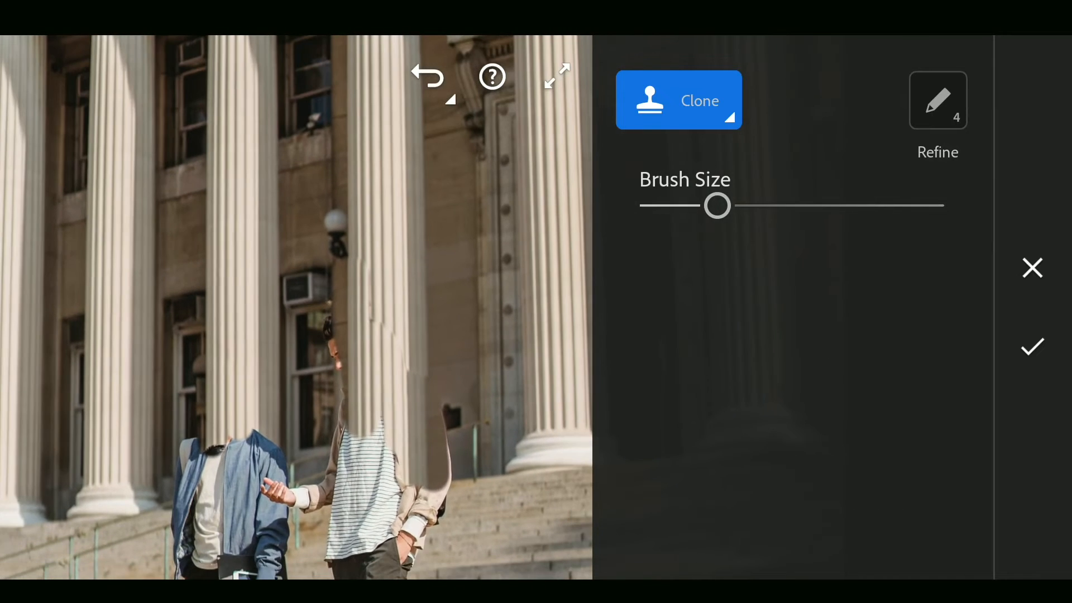
click(937, 100)
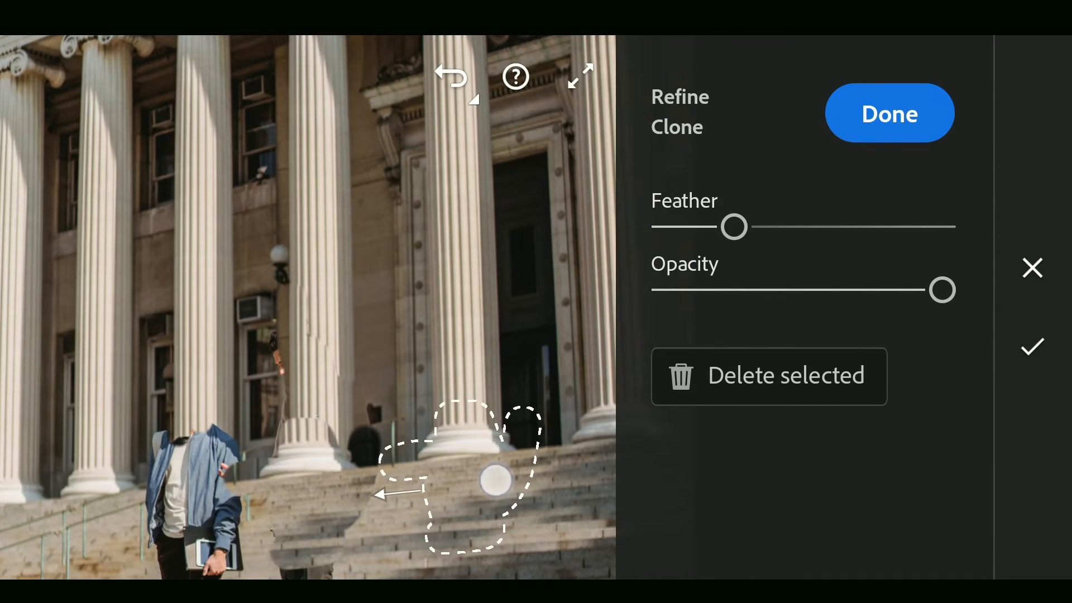
Replace the left man's legs and torso with stair patches sourced from cleaner nearby steps.
drag(734, 226, 793, 226)
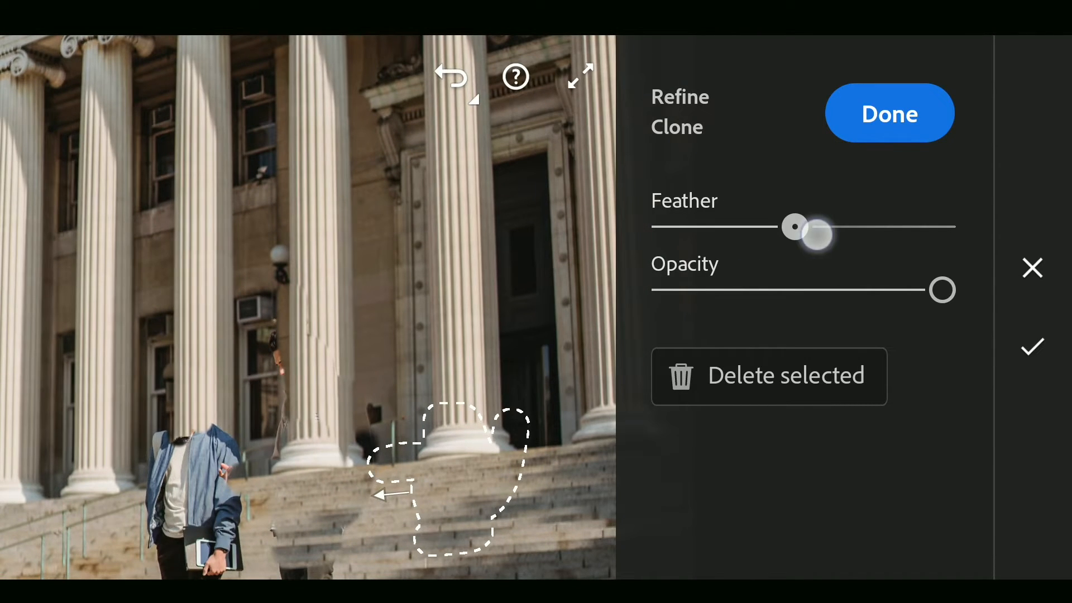
click(889, 113)
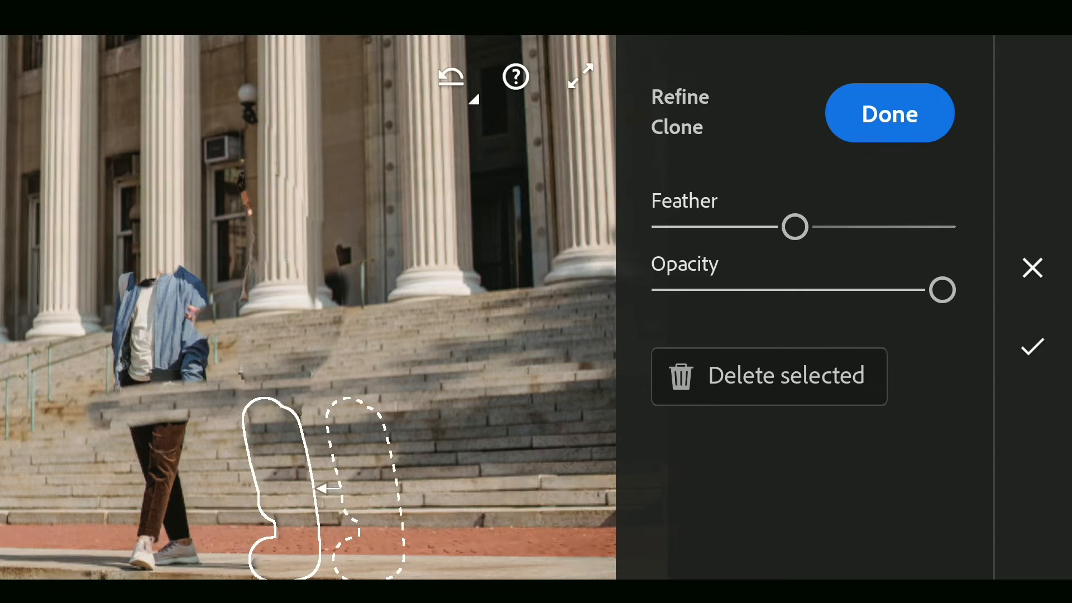
click(888, 113)
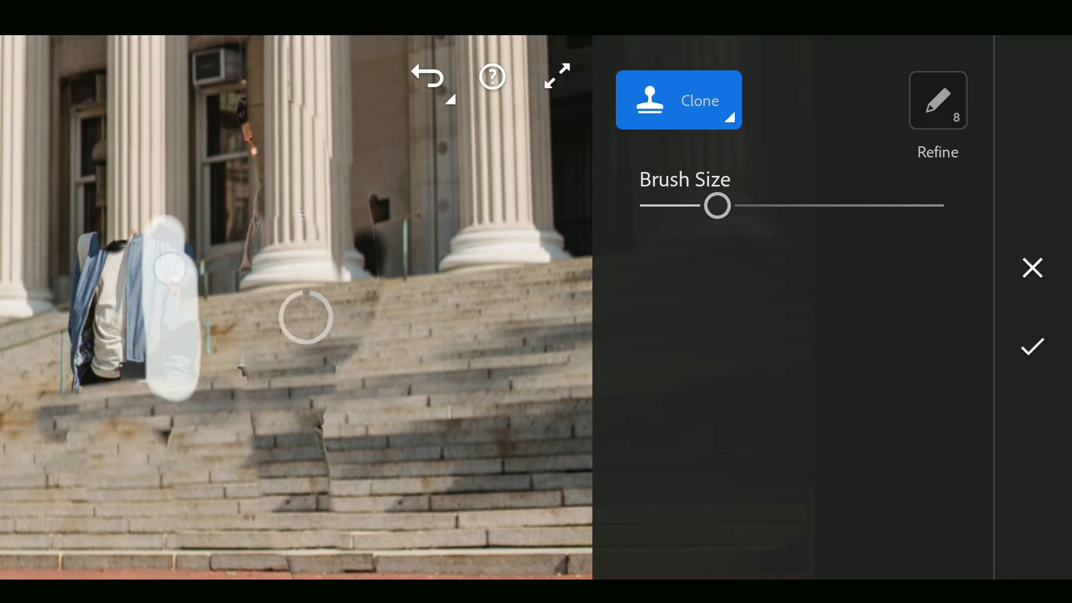
click(937, 100)
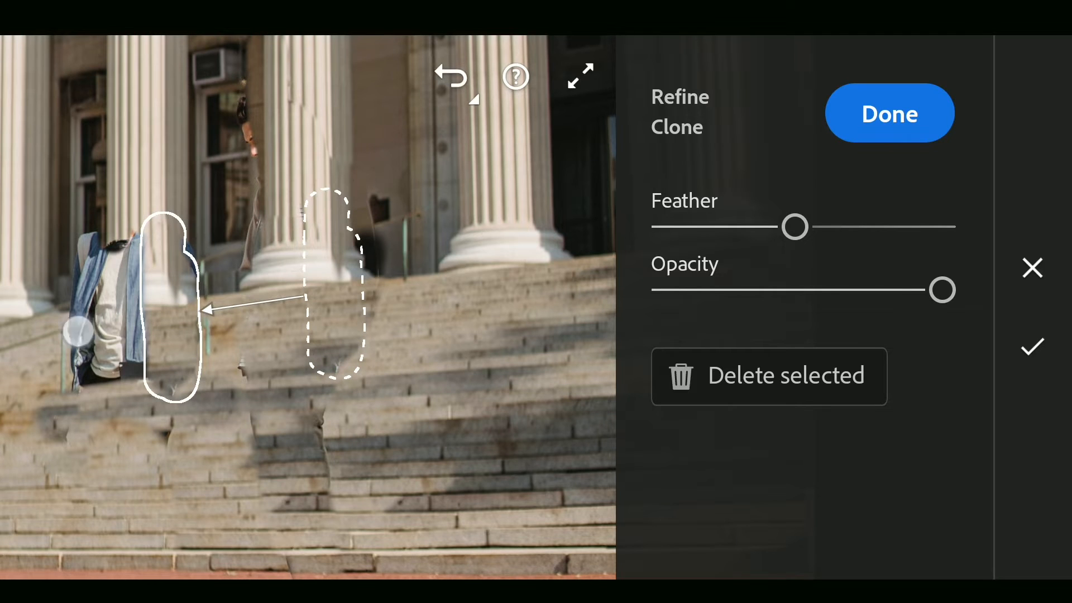
click(889, 112)
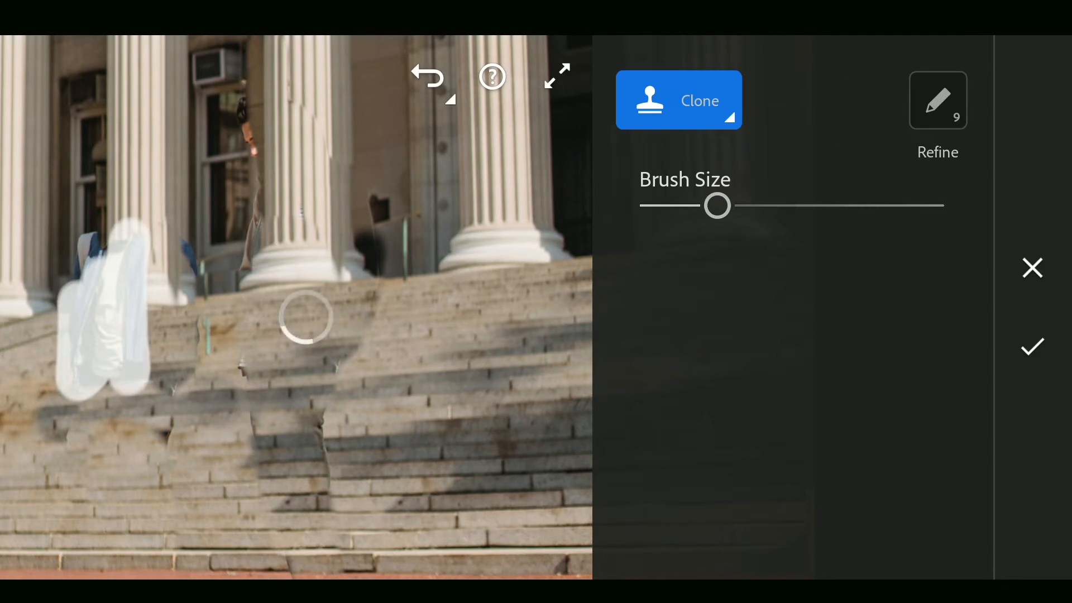
click(938, 100)
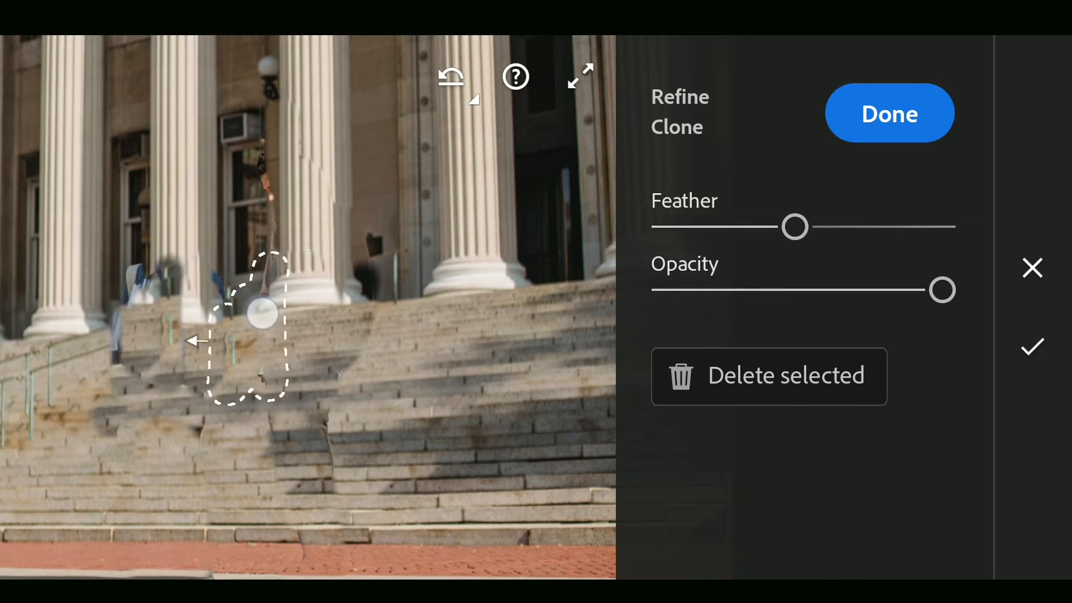
drag(262, 312, 289, 296)
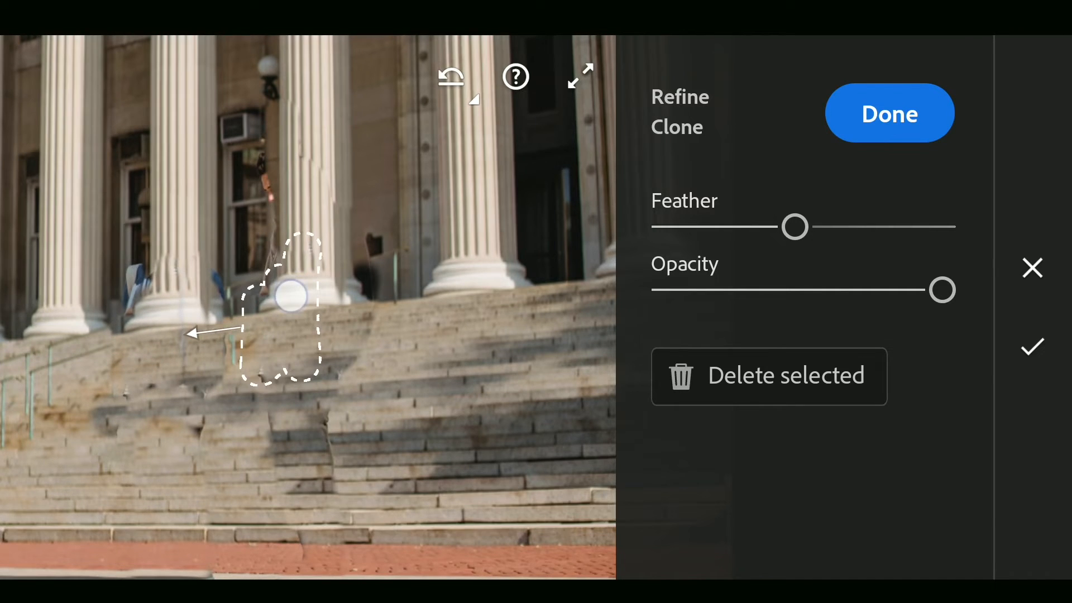
Paint more clone spots over leftover body fragments beside the columns, adjusting their sources.
click(889, 112)
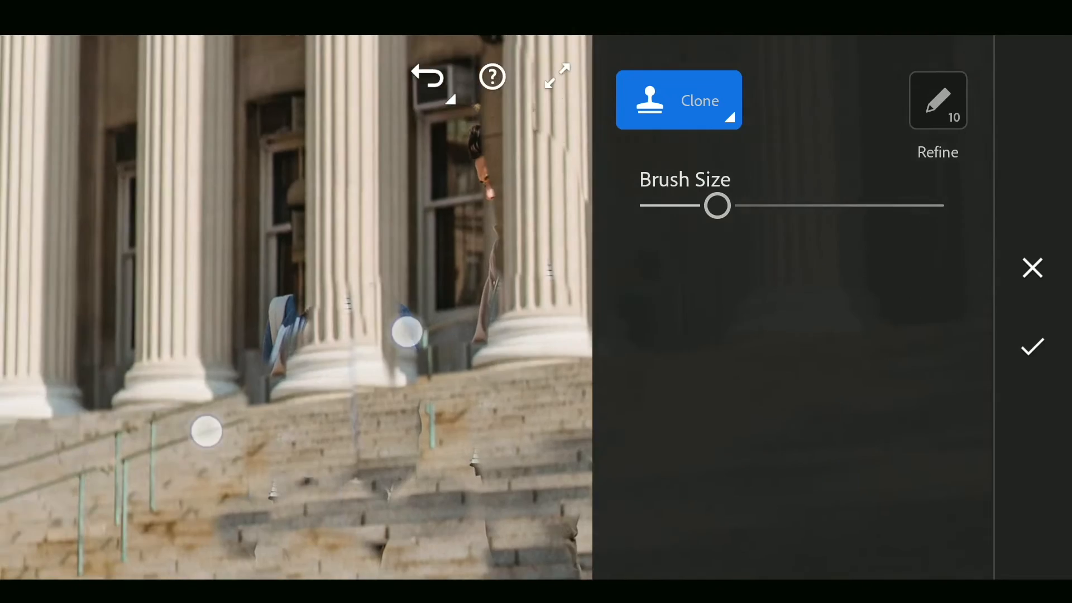
click(937, 100)
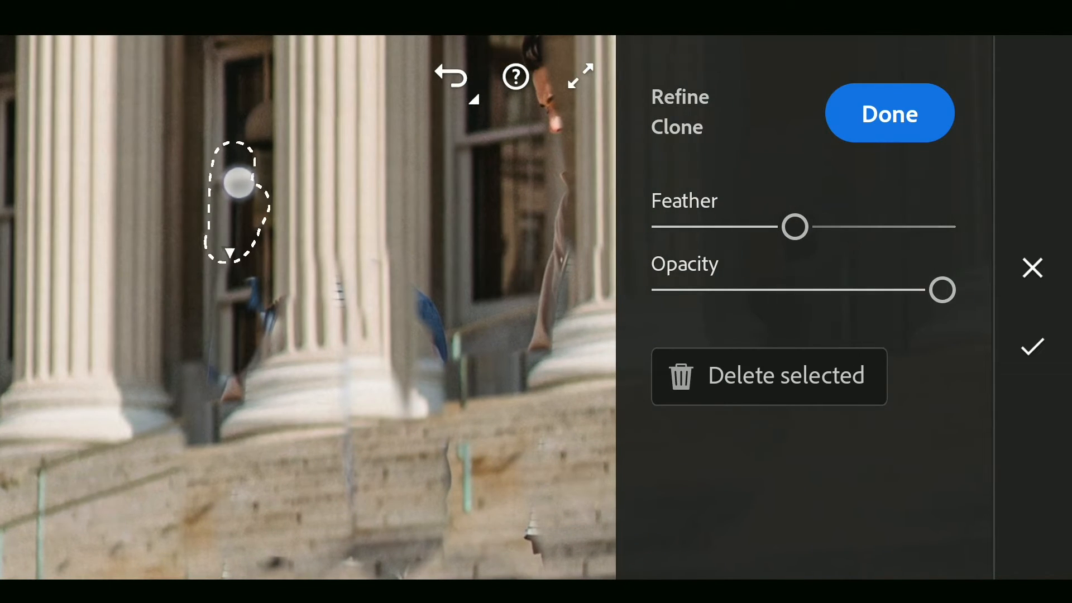
click(889, 113)
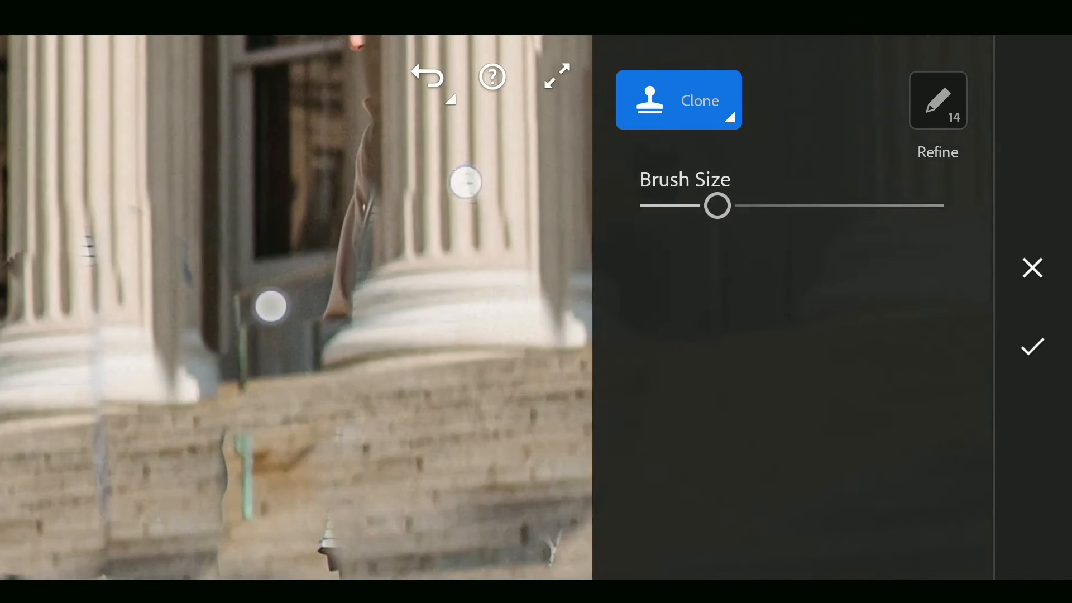
click(937, 101)
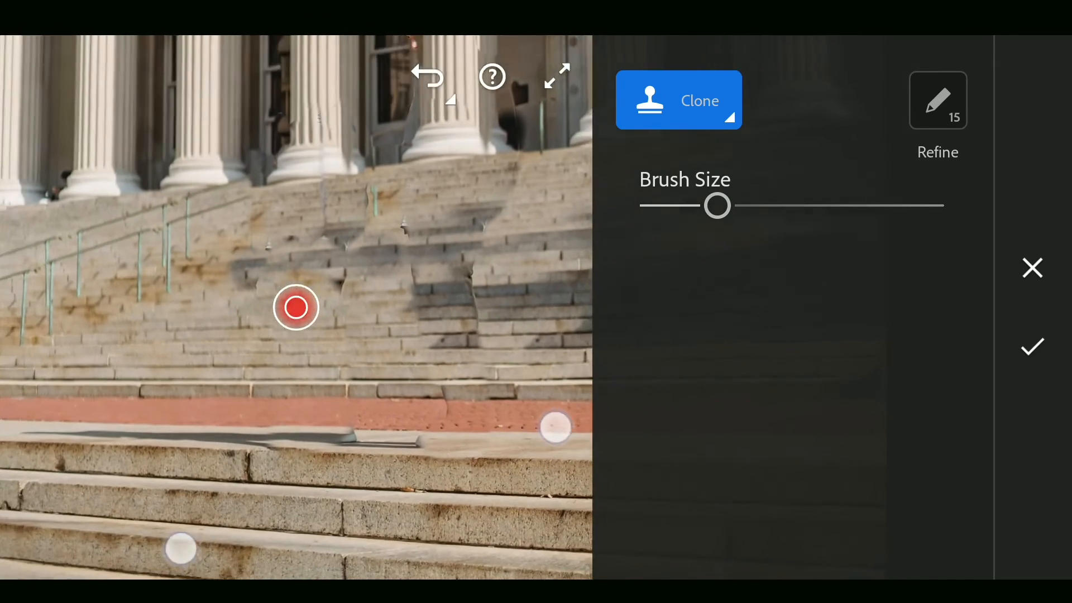
Clone over the step shadows and a column with softened edges, then undo the latest spot.
click(938, 100)
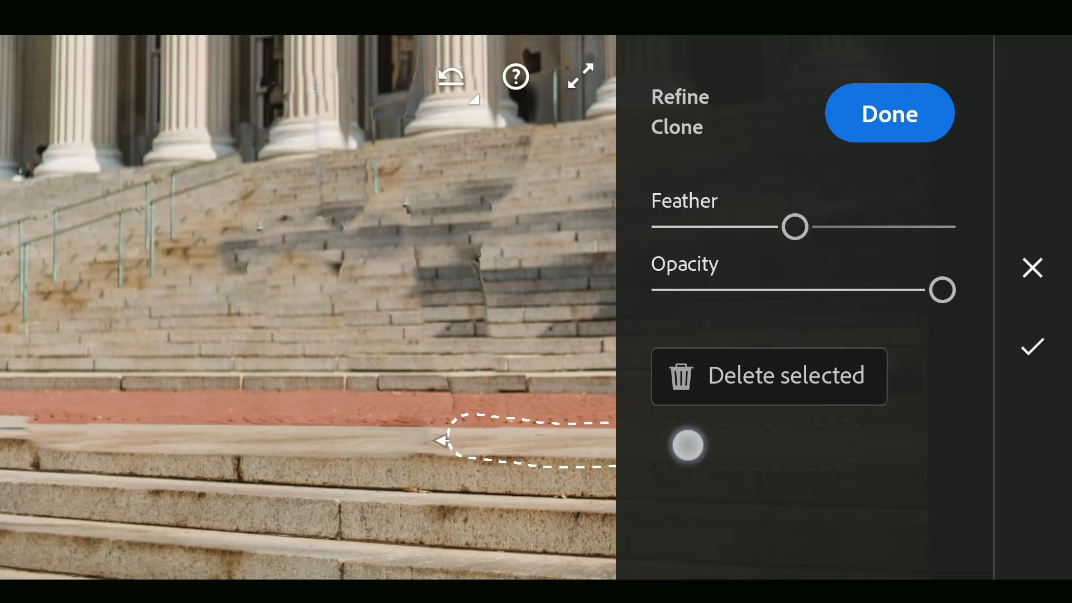
click(888, 112)
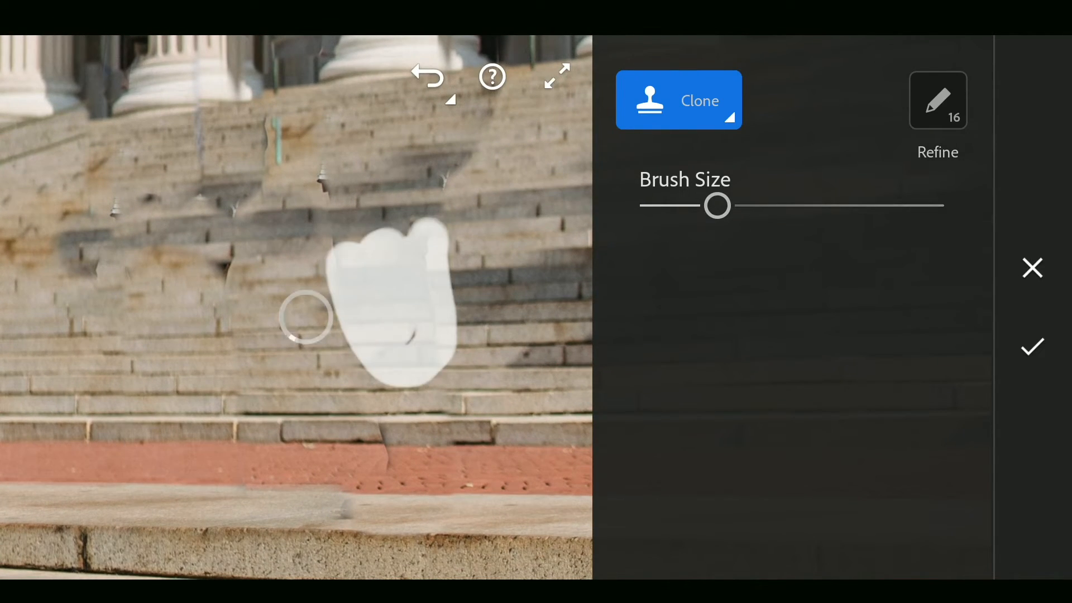
click(935, 100)
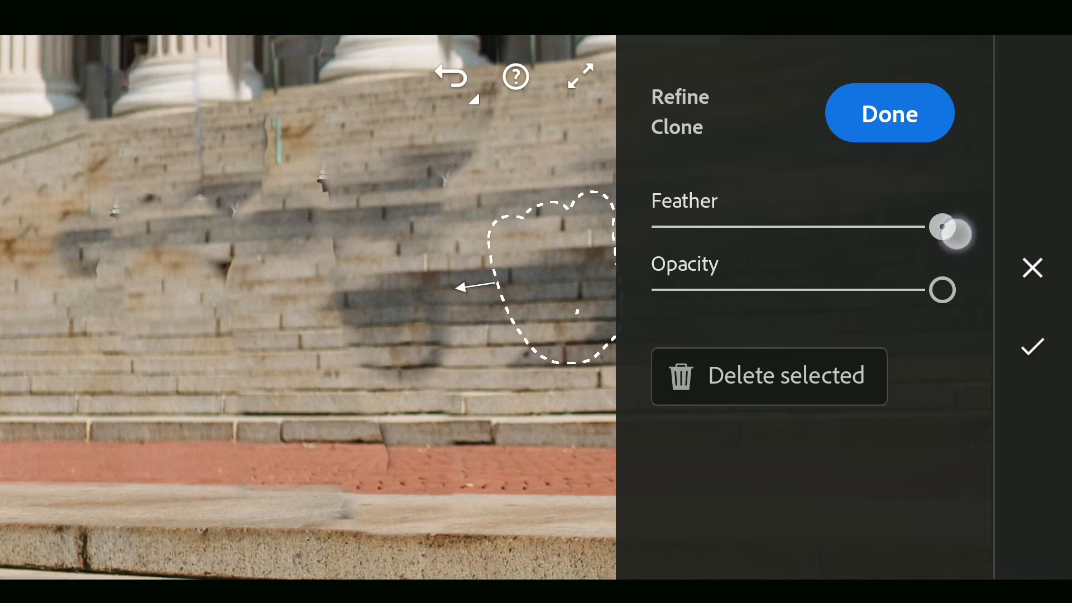
click(889, 113)
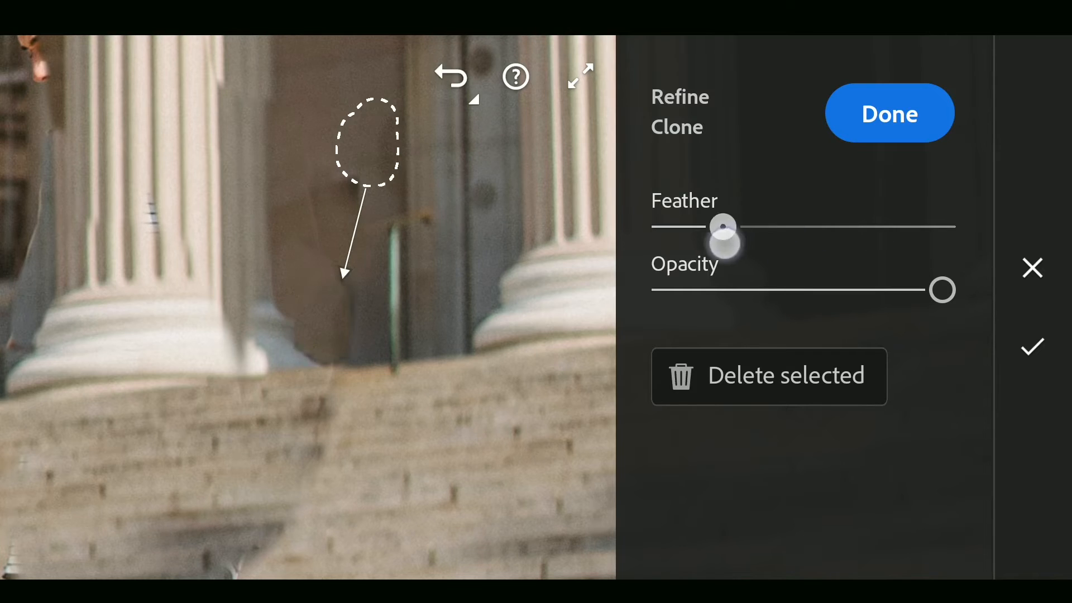
click(889, 113)
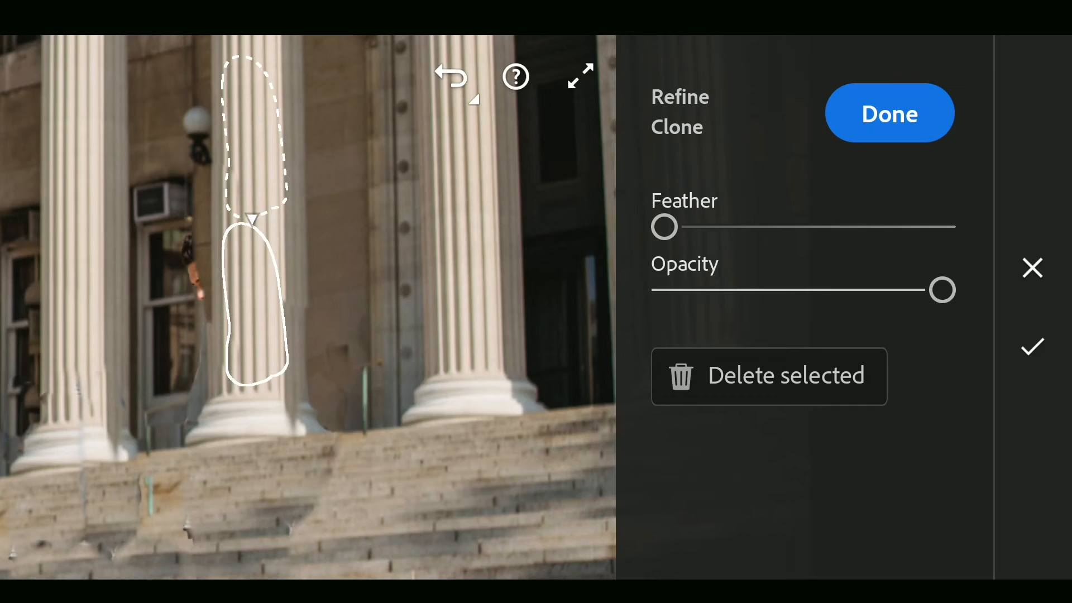
click(889, 113)
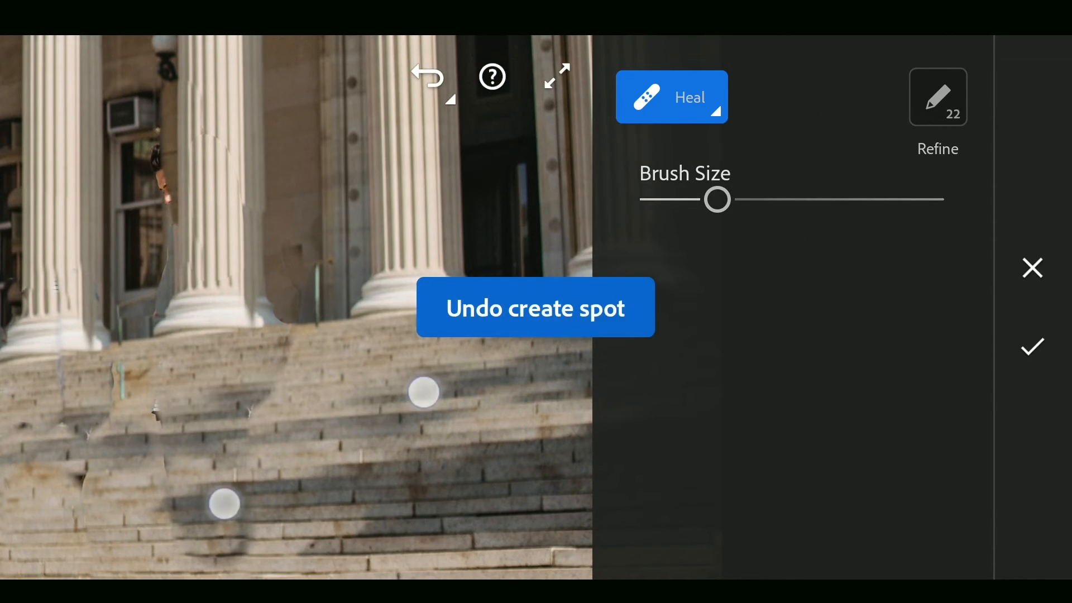
Refine the lower-steps clone patch and apply the Healing edits.
click(671, 97)
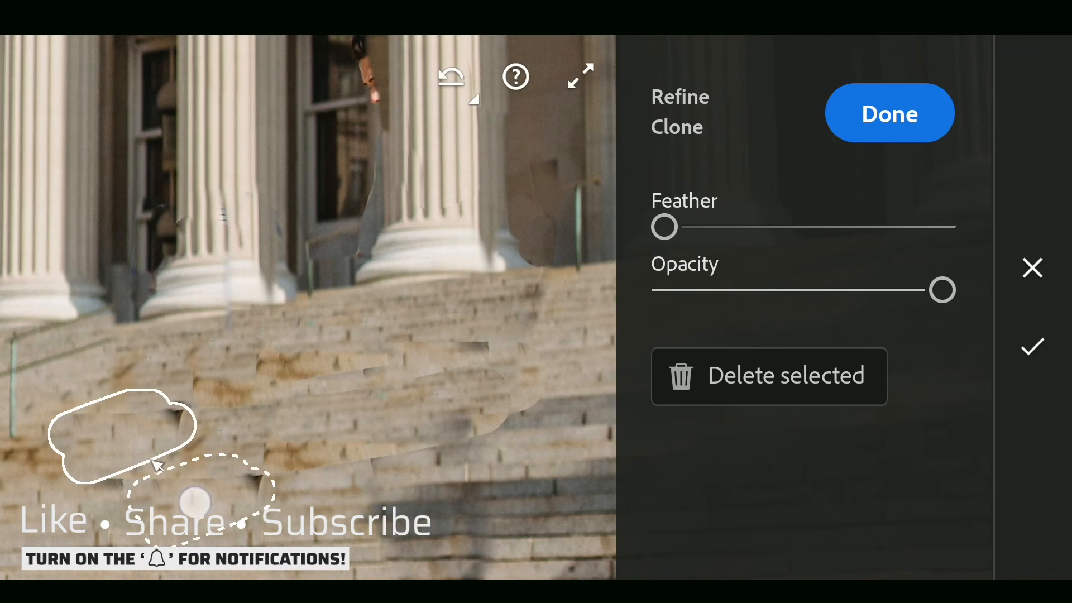
click(889, 114)
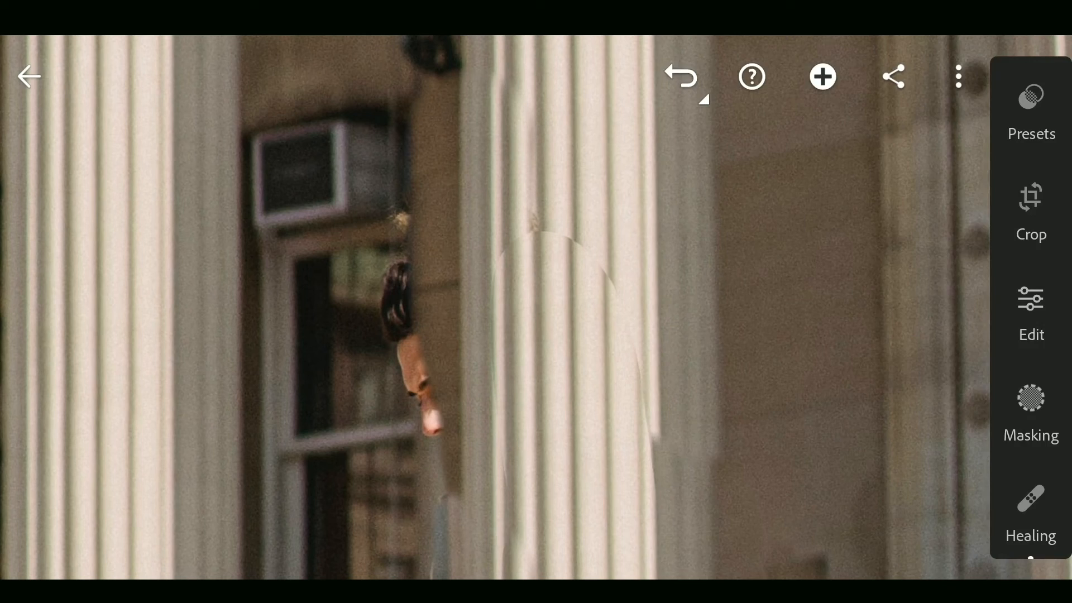
Clone away the leftover arm beside the column and apply the healing changes.
click(1031, 506)
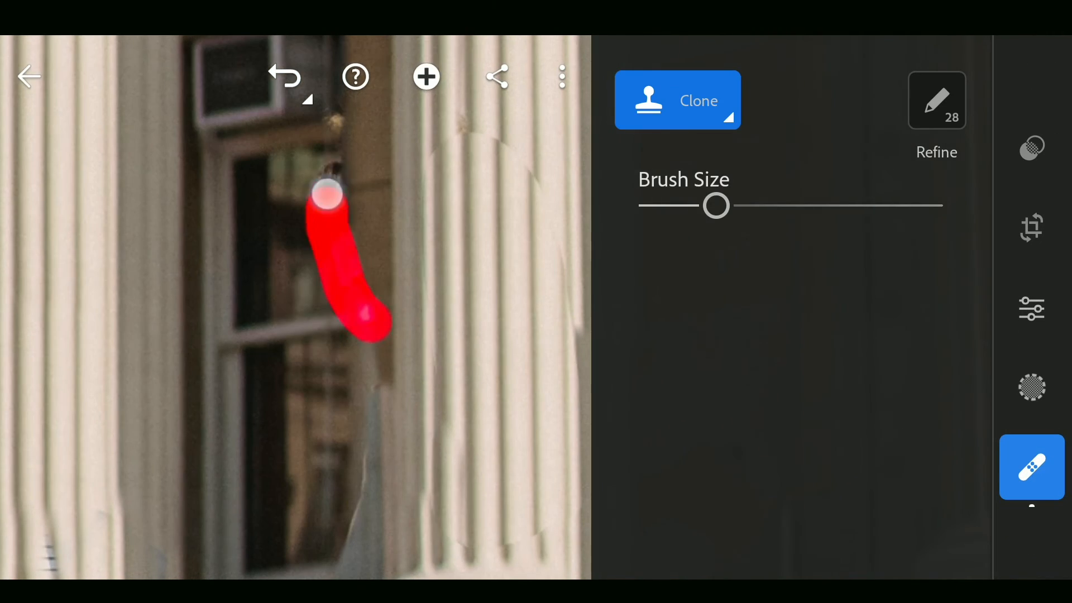
click(936, 101)
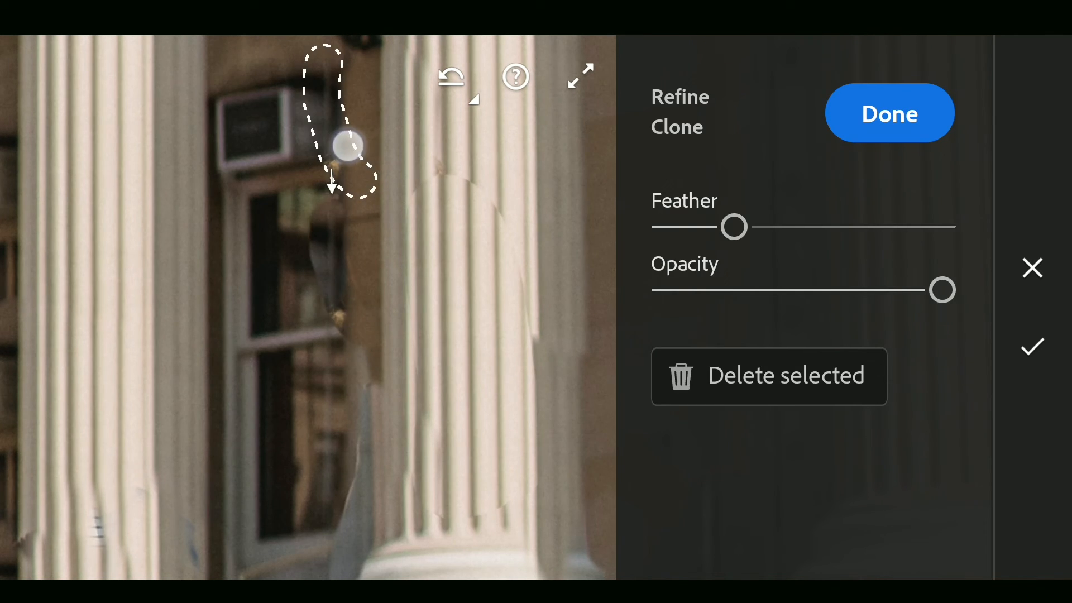
click(889, 113)
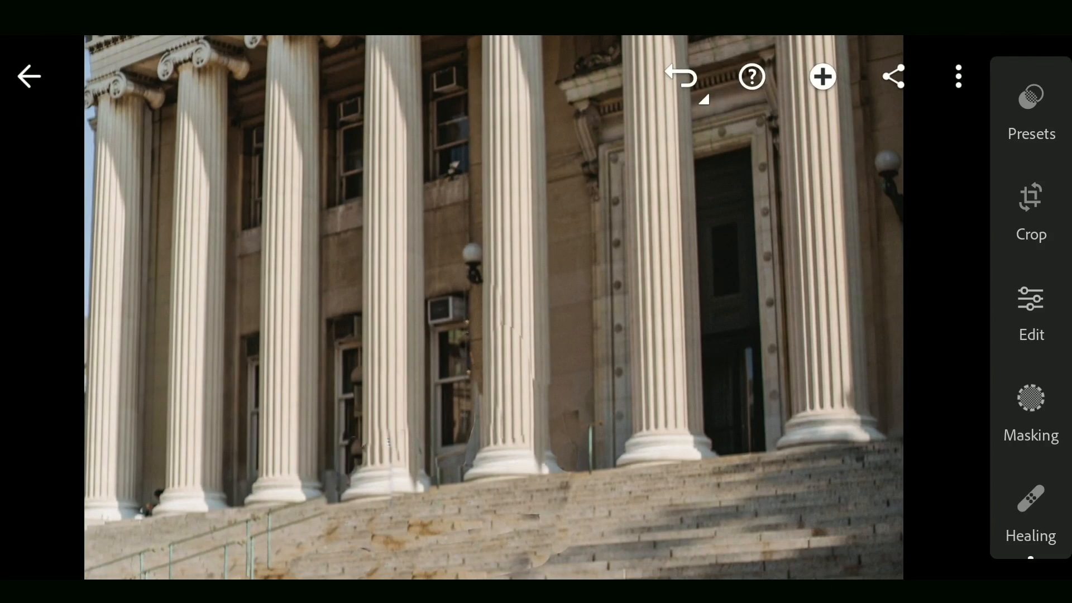